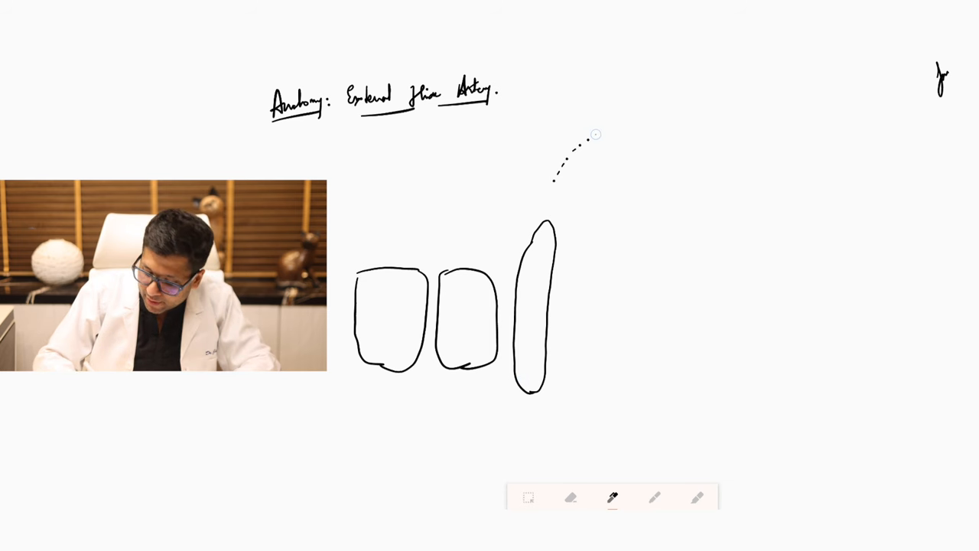
- Draw dotted black curves above and below the bones
{"action": "left_click_drag", "start_coordinate": [595, 133], "coordinate": [677, 113]}
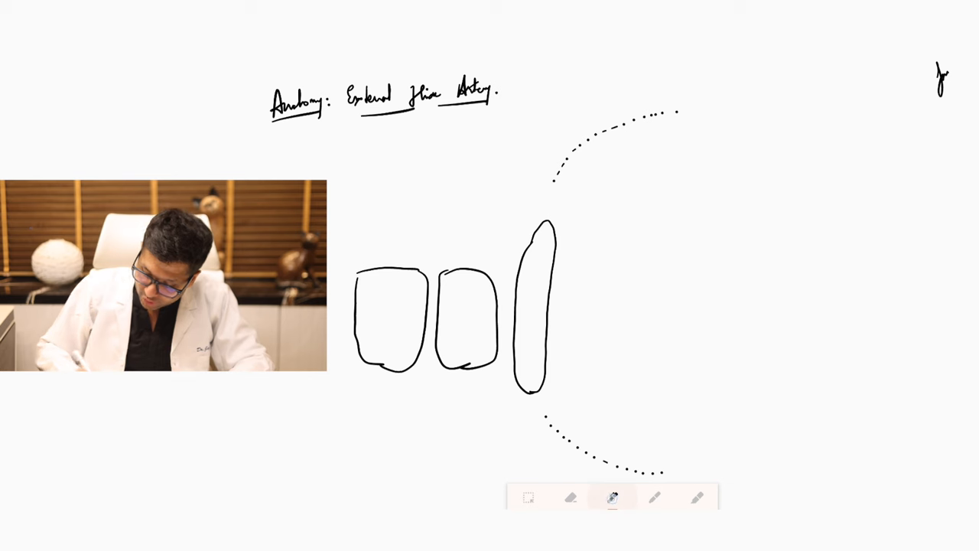
{"action": "left_click_drag", "start_coordinate": [422, 237], "coordinate": [690, 120]}
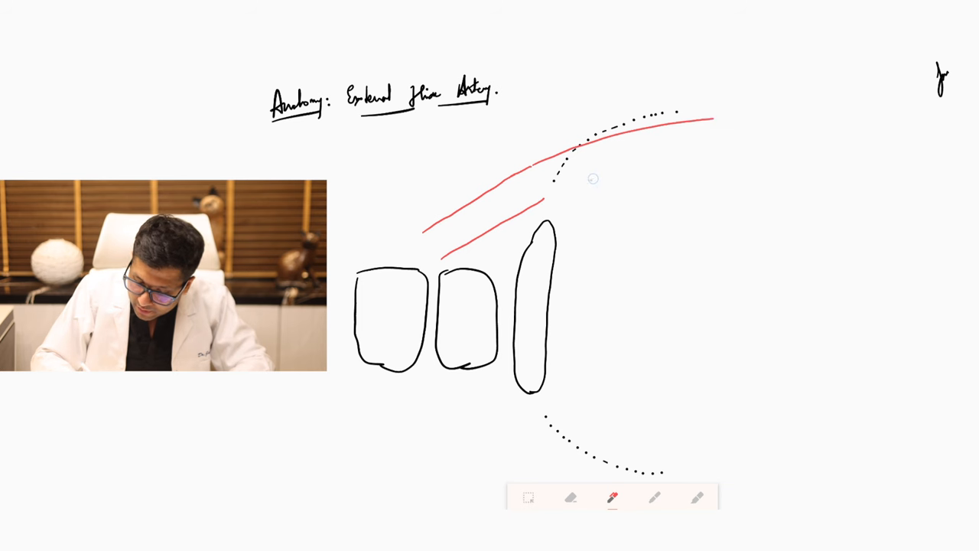
- Extend the red artery lines toward the right
{"action": "left_click_drag", "start_coordinate": [559, 200], "coordinate": [734, 142]}
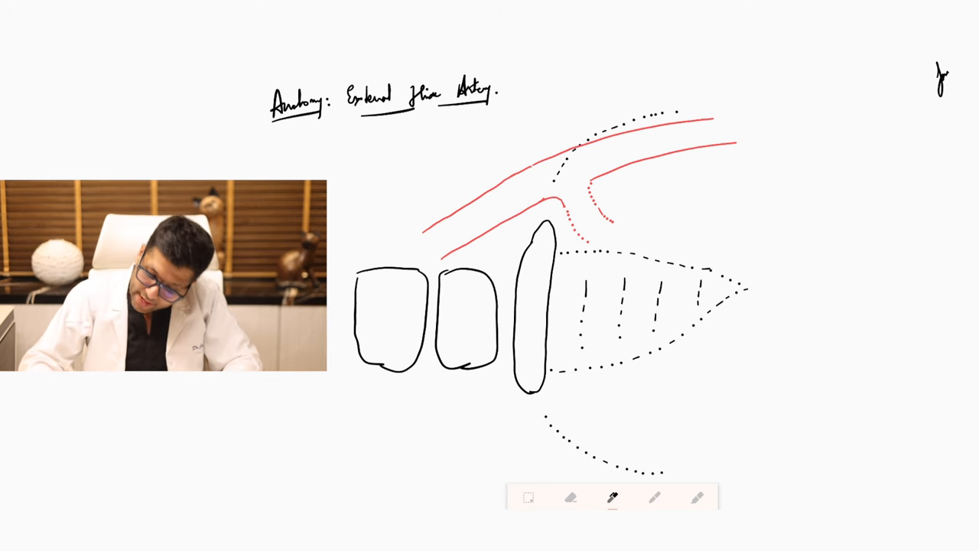
- Draw a thick black vertical band across the artery's right end
{"action": "left_click_drag", "start_coordinate": [740, 115], "coordinate": [757, 210]}
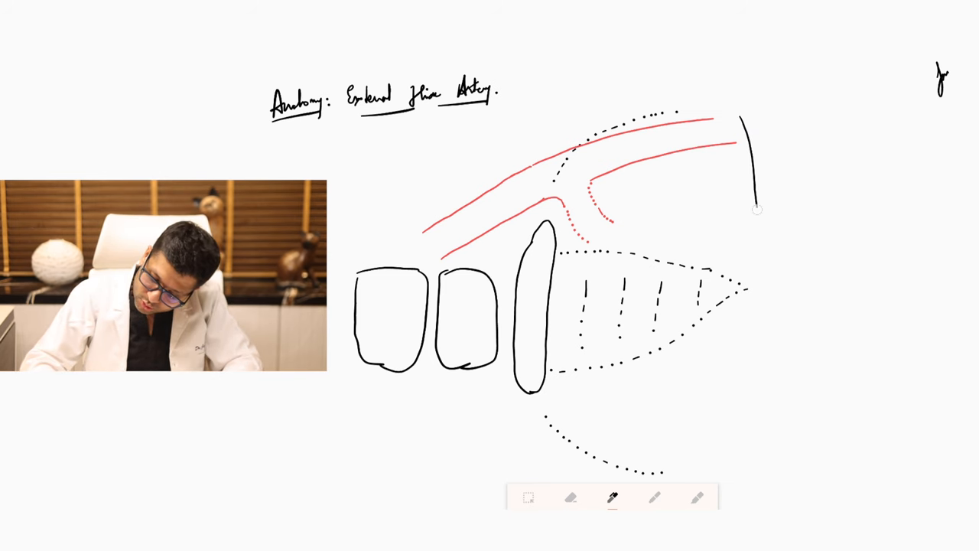
{"action": "left_click_drag", "start_coordinate": [758, 114], "coordinate": [757, 207]}
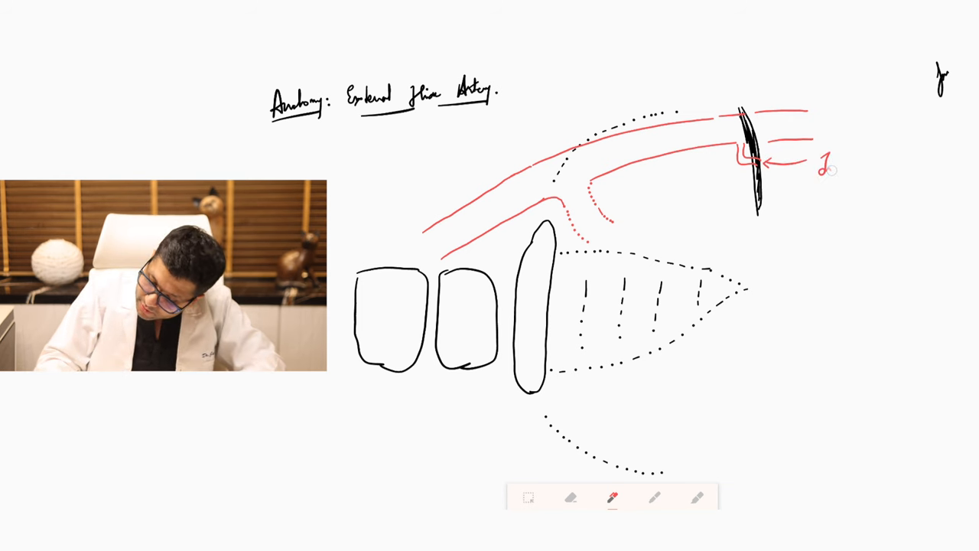
- Handwrite the red labels 'Inferior Epigastric Artery' and 'External Iliac'
{"action": "type", "text": "Inferior Epigastric"}
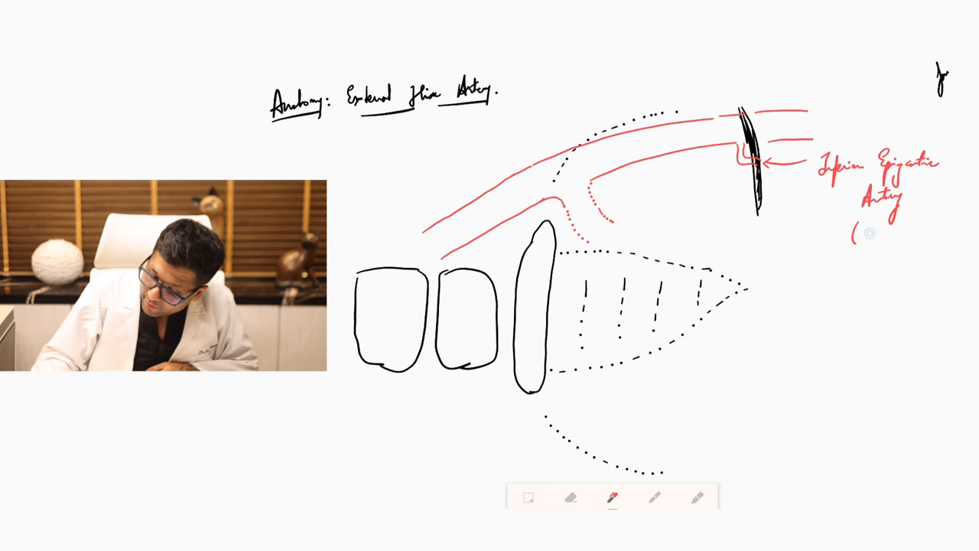
{"action": "type", "text": "Puth"}
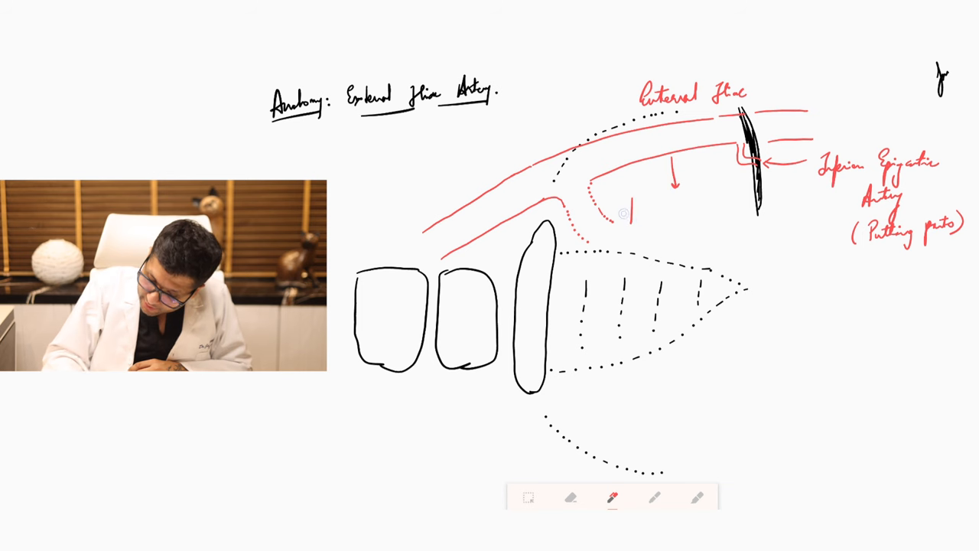
- Write 'Doesn't give any Major Branch in the Pelvis' below the artery
{"action": "type", "text": "Dent gne A"}
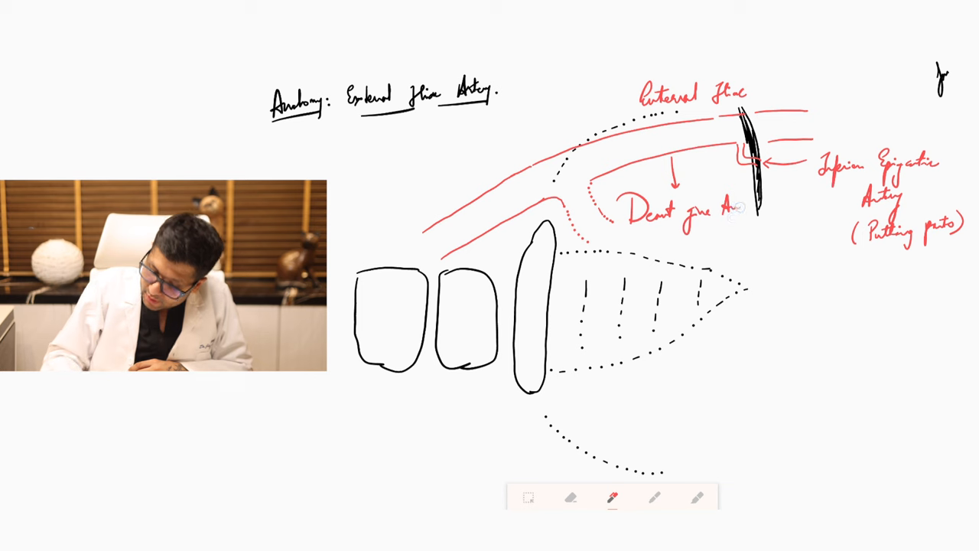
{"action": "type", "text": "My"}
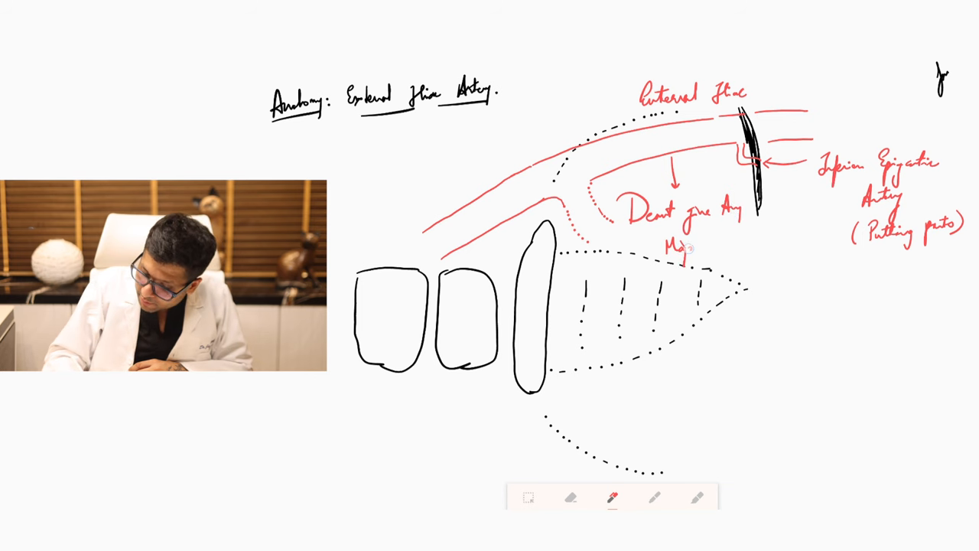
{"action": "type", "text": "Band"}
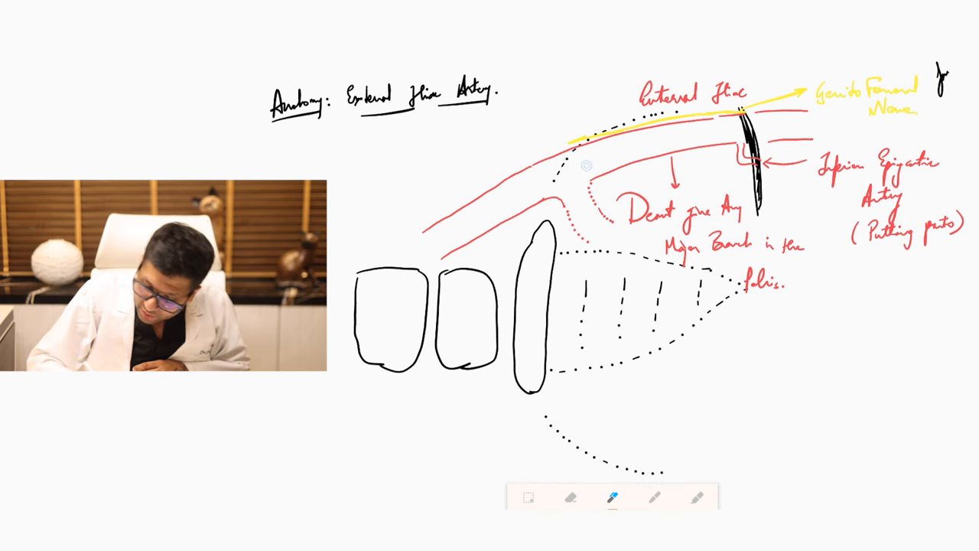
- Draw the blue vein along the artery and an arrow to the Lymphatics label
{"action": "left_click_drag", "start_coordinate": [593, 153], "coordinate": [734, 136]}
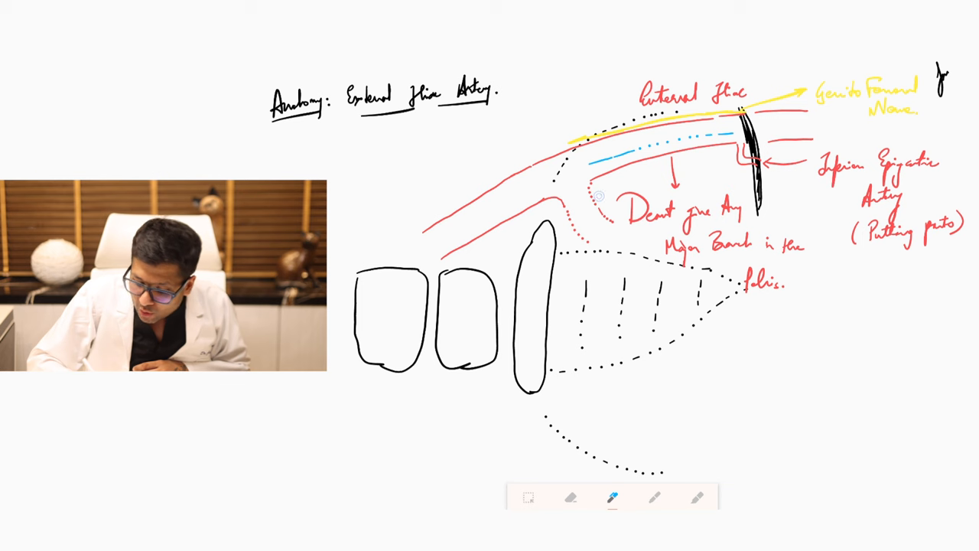
{"action": "left_click_drag", "start_coordinate": [600, 195], "coordinate": [734, 157]}
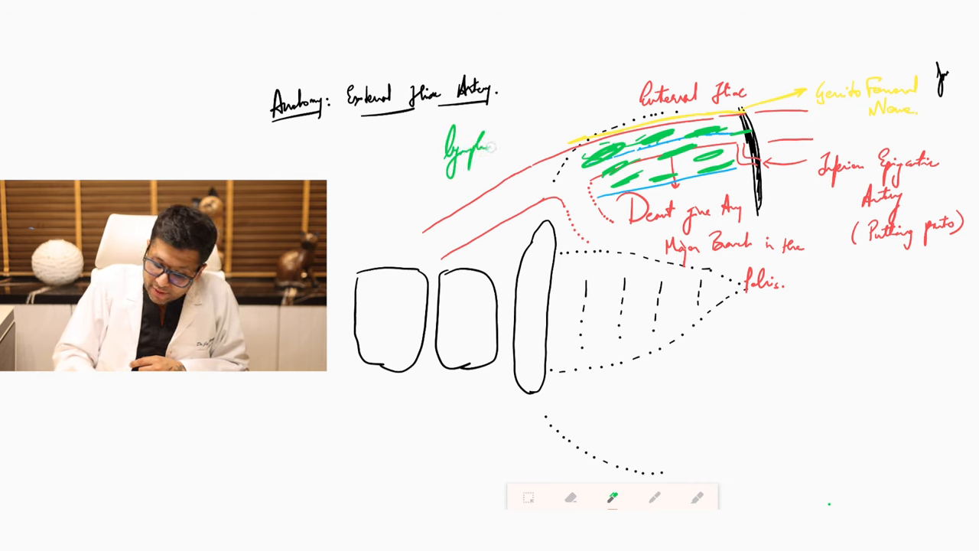
{"action": "left_click_drag", "start_coordinate": [489, 145], "coordinate": [581, 142]}
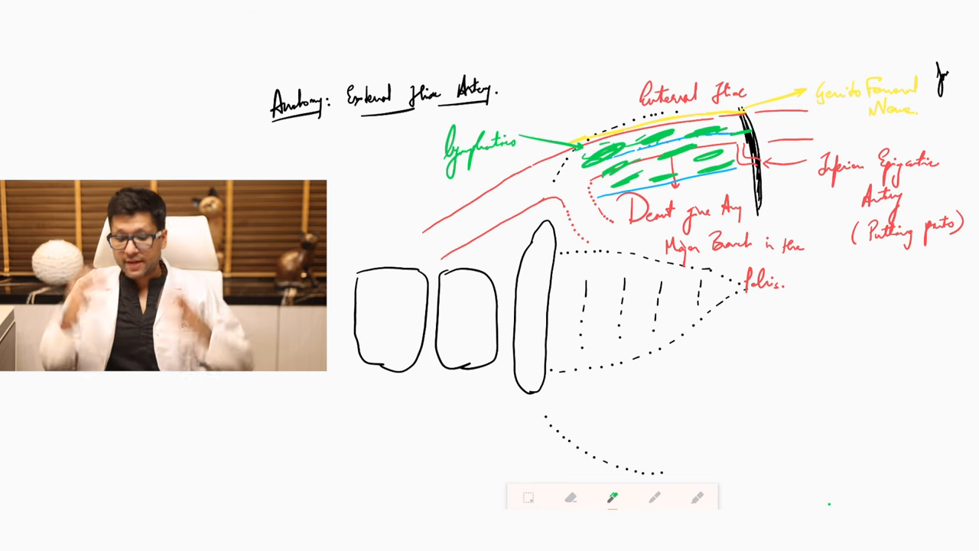